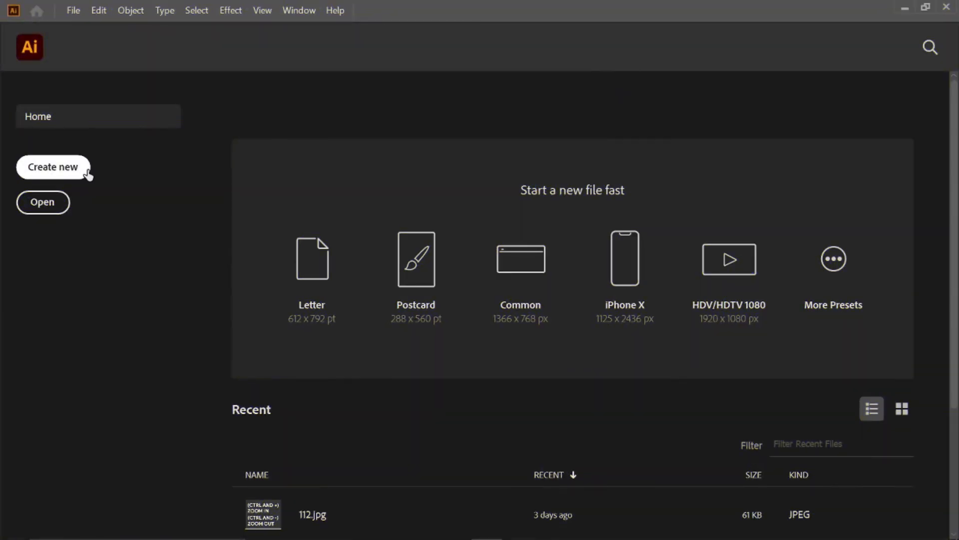
Create a new 1366 × 768 px document named 'Text to Shape'
click(54, 167)
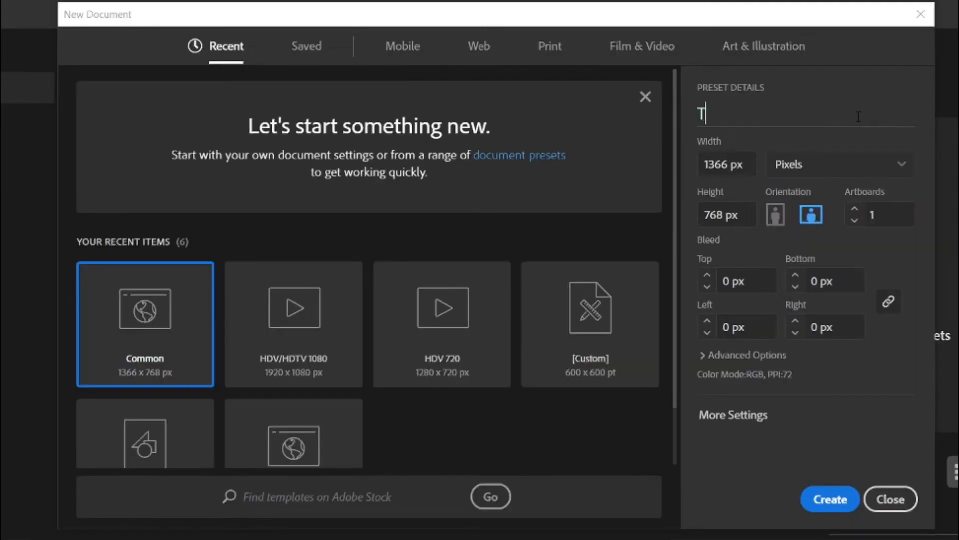
text(Text to Shape)
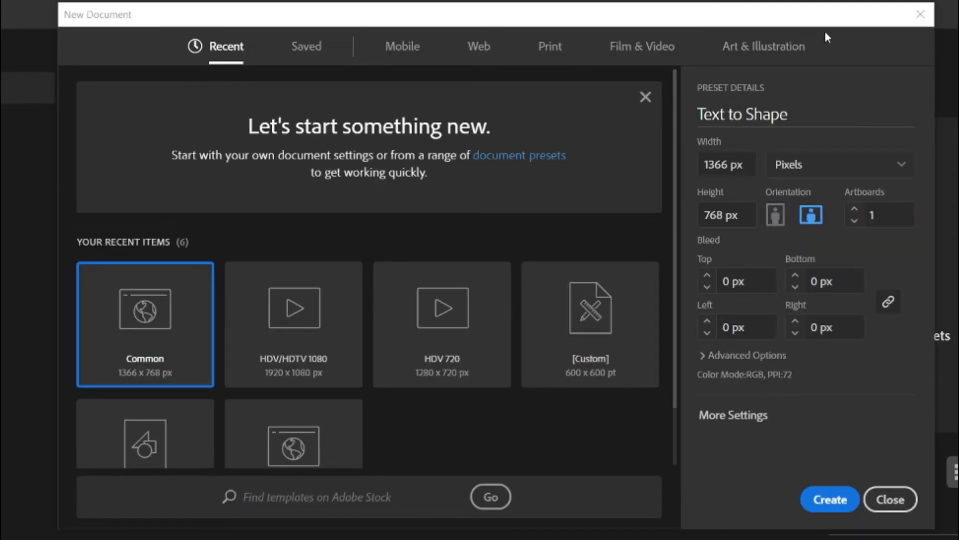
click(829, 499)
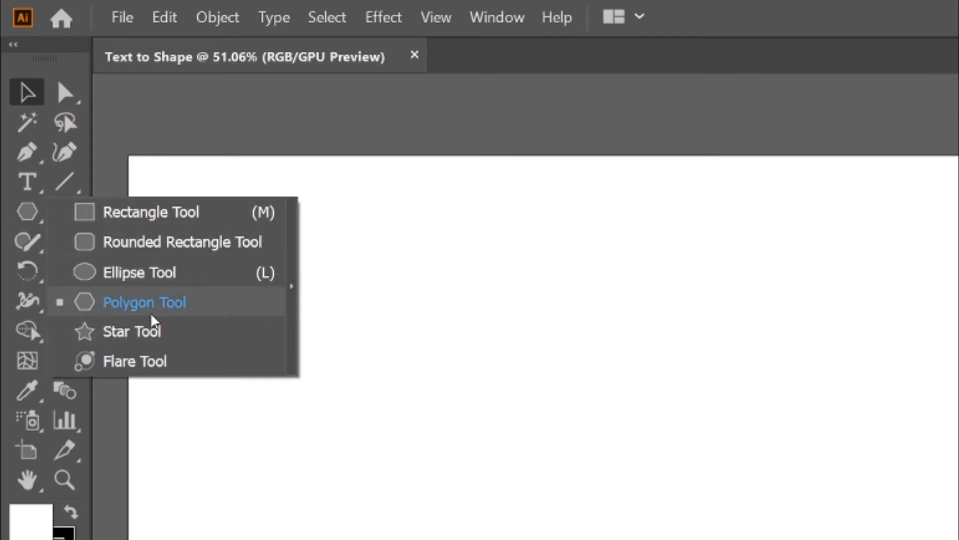
Draw a large outlined hexagon with the Polygon Tool in the artboard centre
click(144, 302)
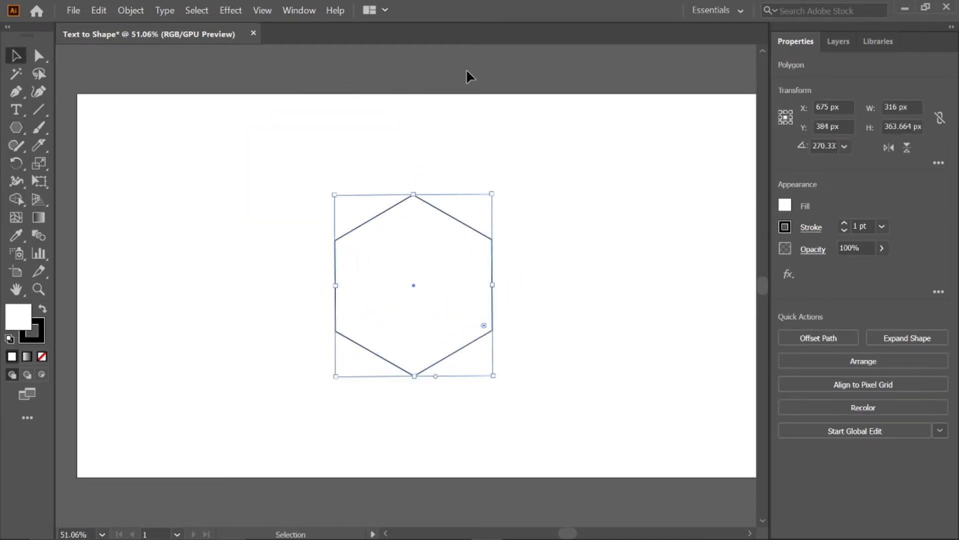
Add HELLO text in Trade Gothic LT Std Bold at 60 pt above the hexagon
click(16, 109)
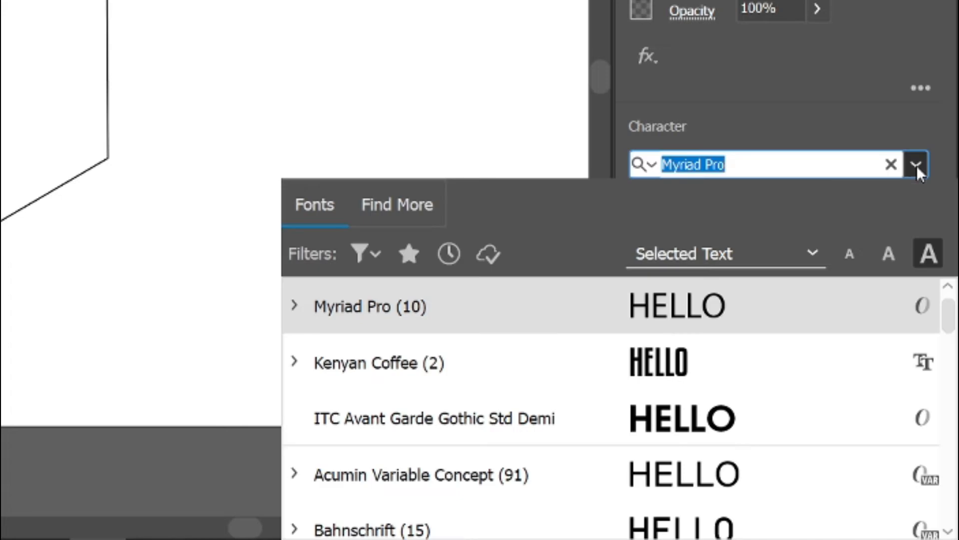
text(TRA)
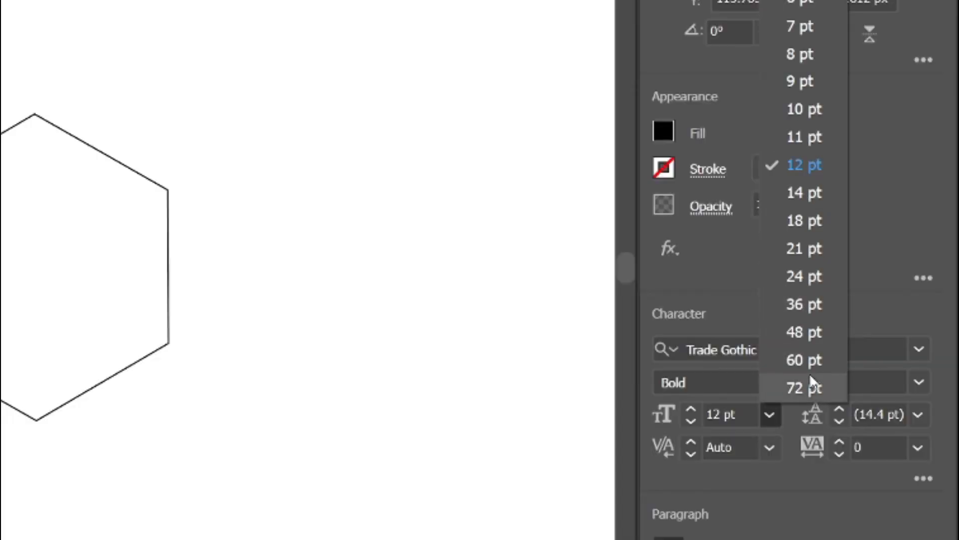
click(799, 359)
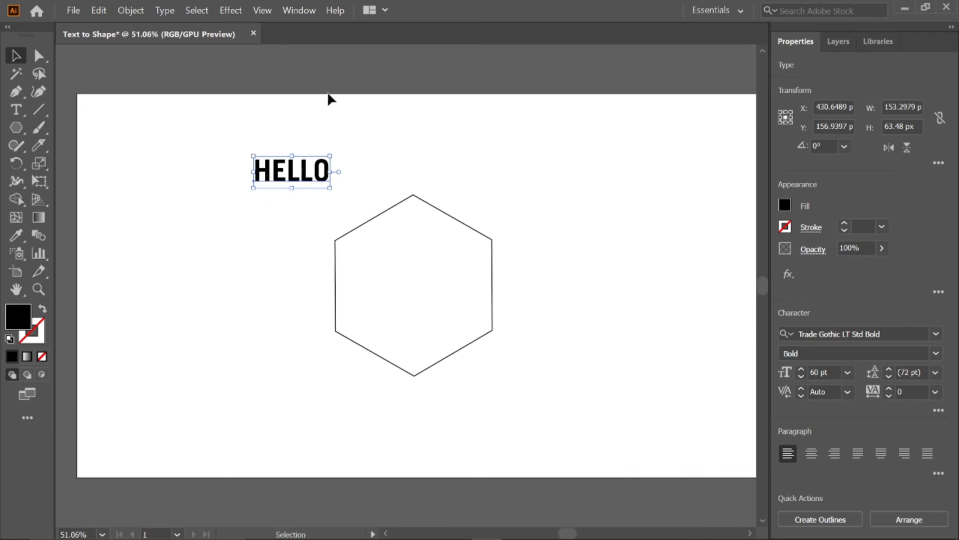
Arrange the hexagon in front of the HELLO text and select both objects
right_click(284, 177)
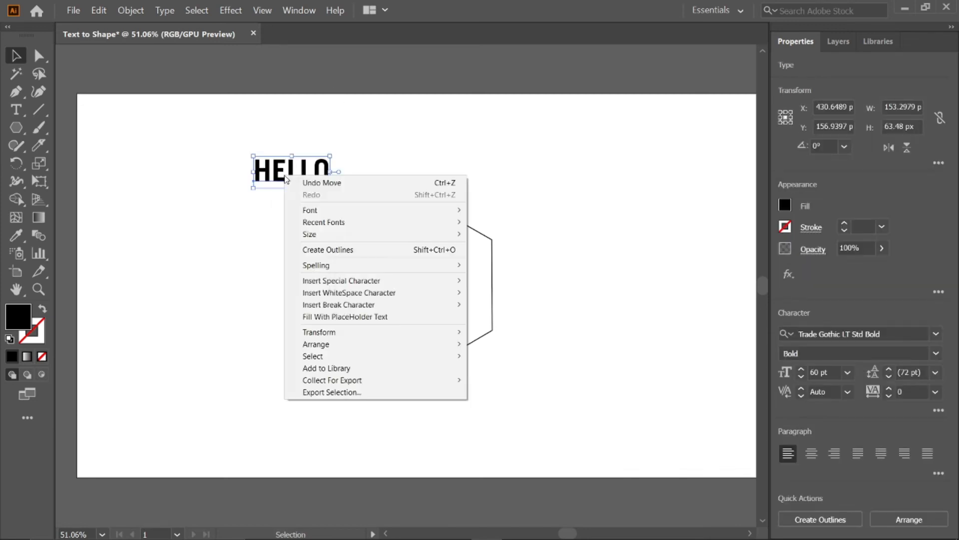
mouse_move(316, 344)
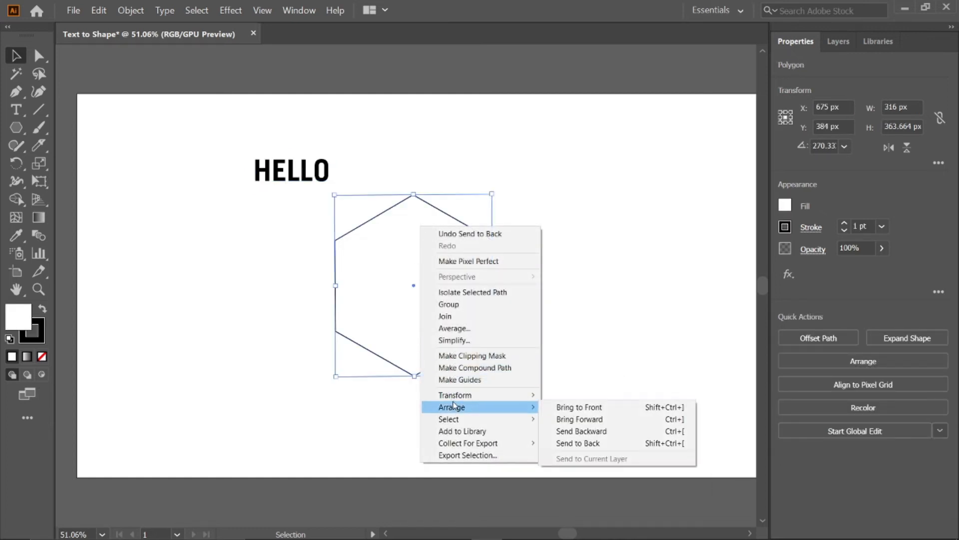
mouse_move(580, 412)
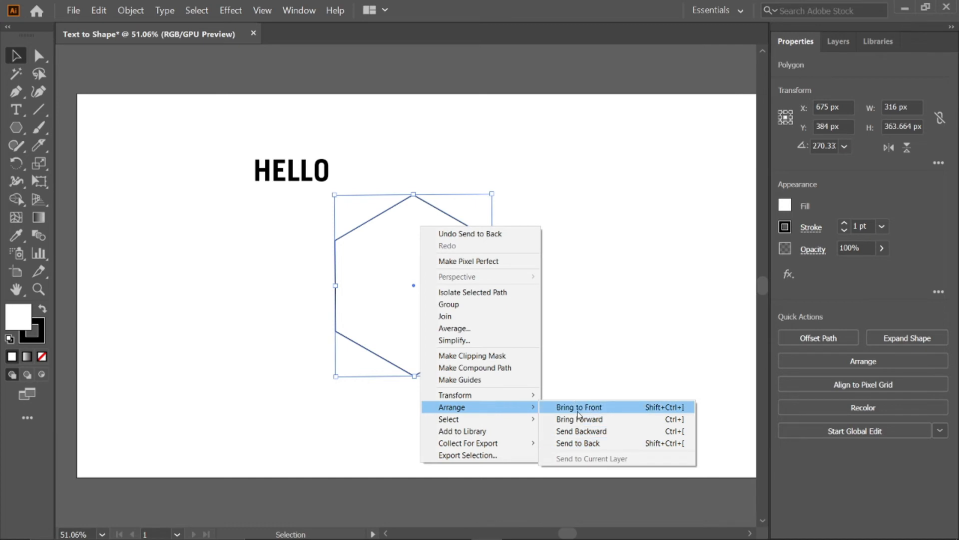
click(579, 407)
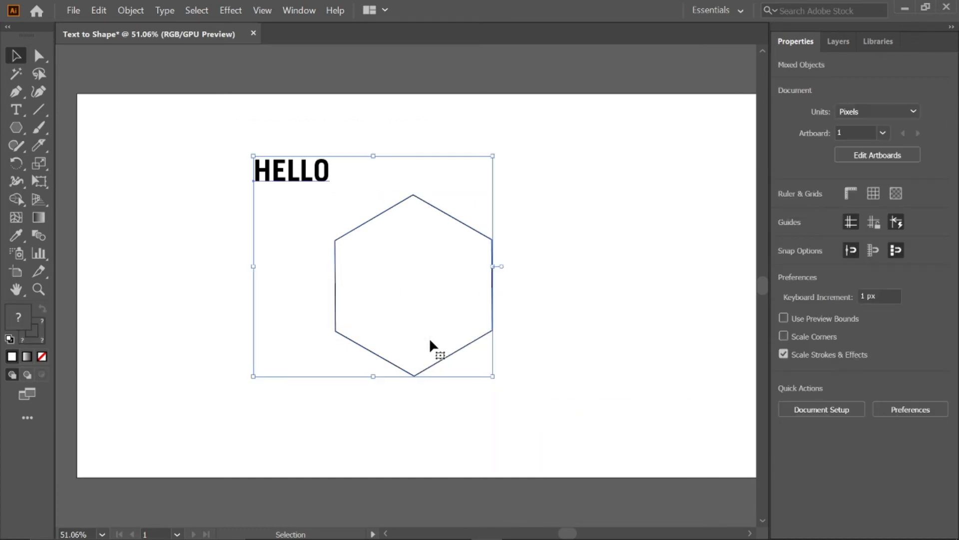
Apply Envelope Distort > Make with Top Object so HELLO takes the hexagon shape
click(131, 10)
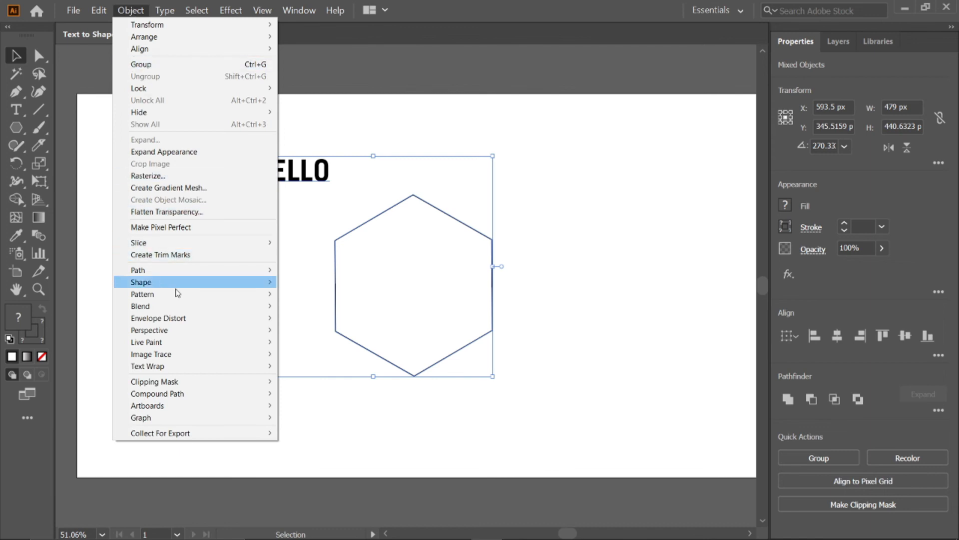
mouse_move(158, 318)
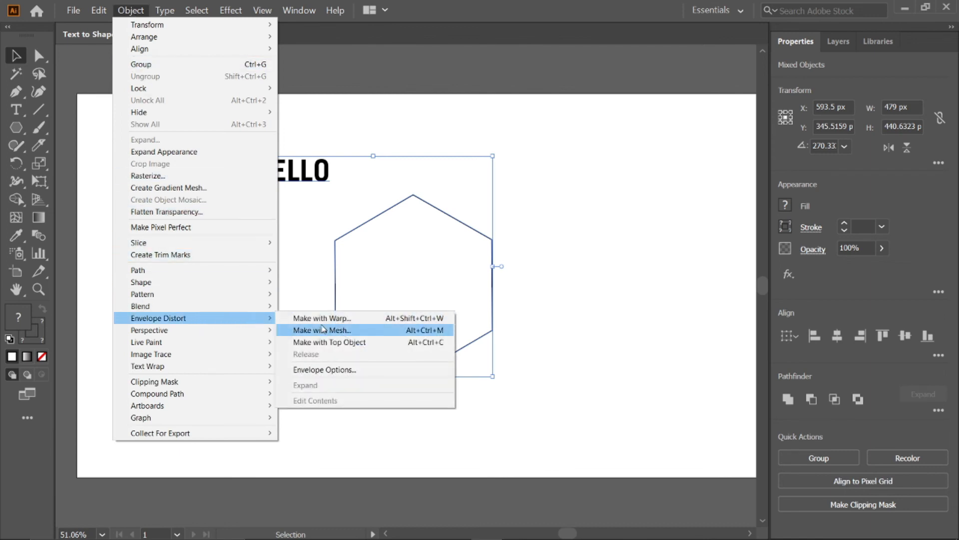
click(330, 341)
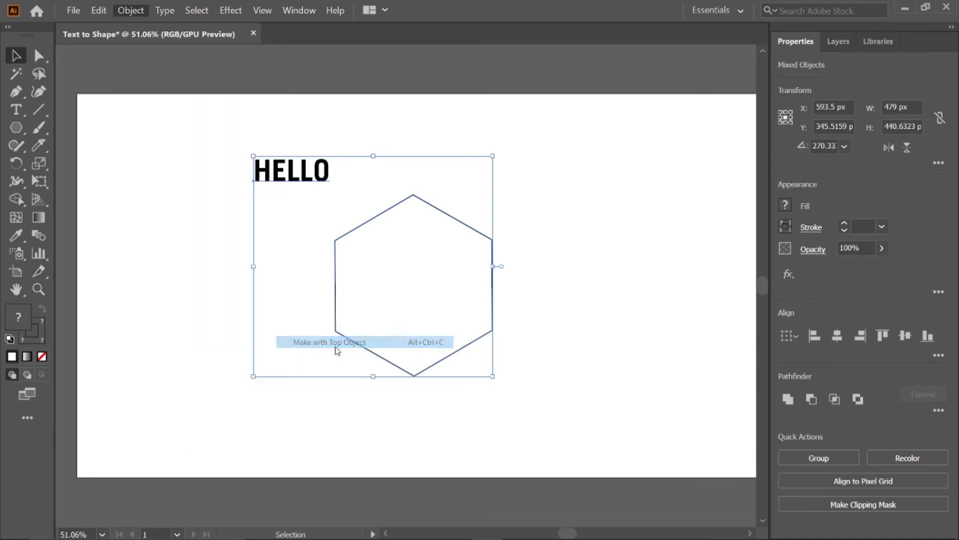